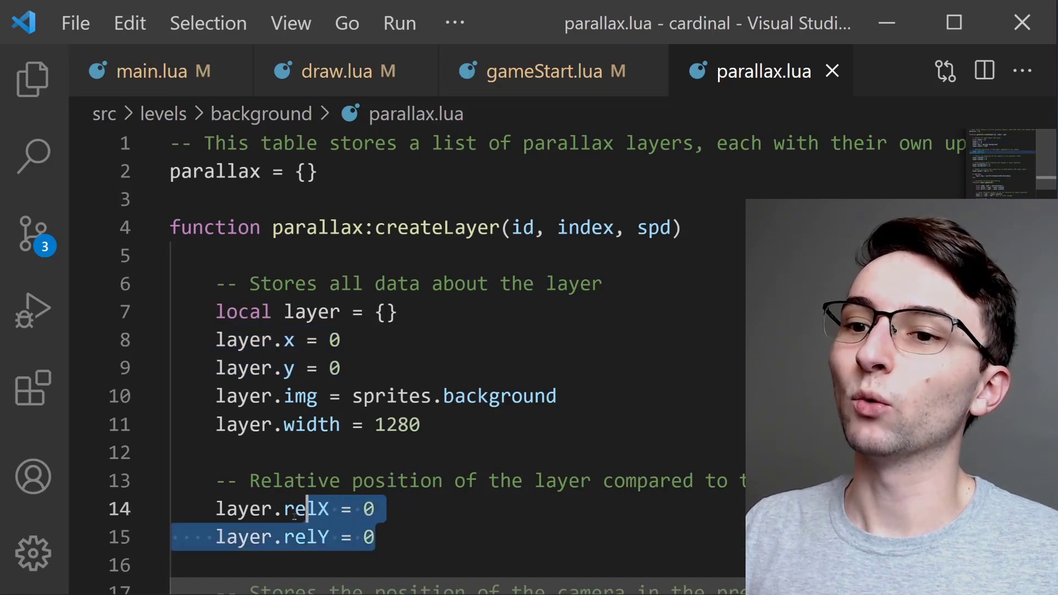
- Open background.lua in the cavern repo on GitHub and scroll to its update function
left_click(378, 538)
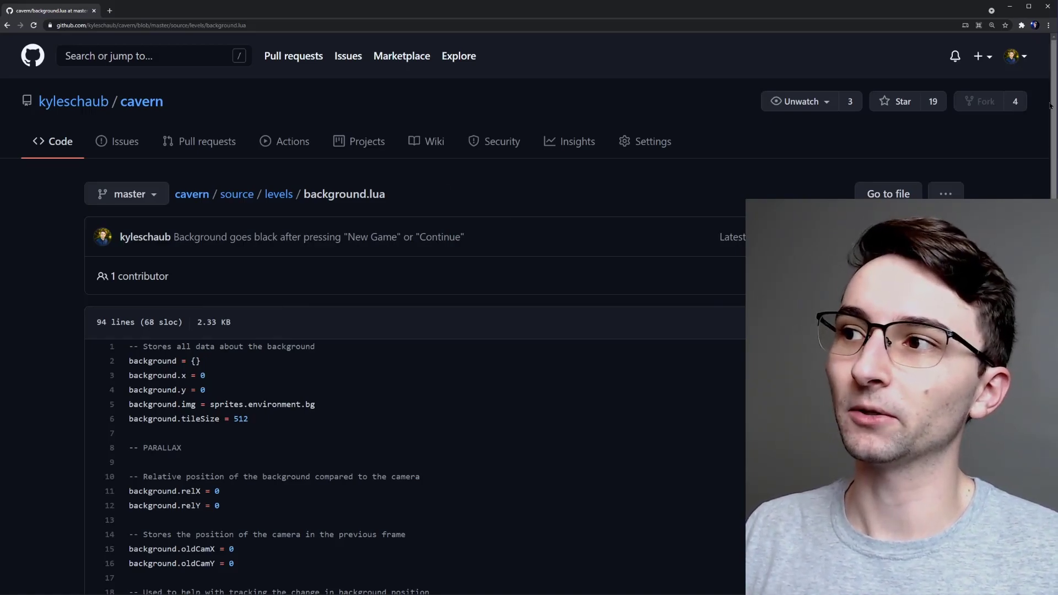
scroll("down", 3)
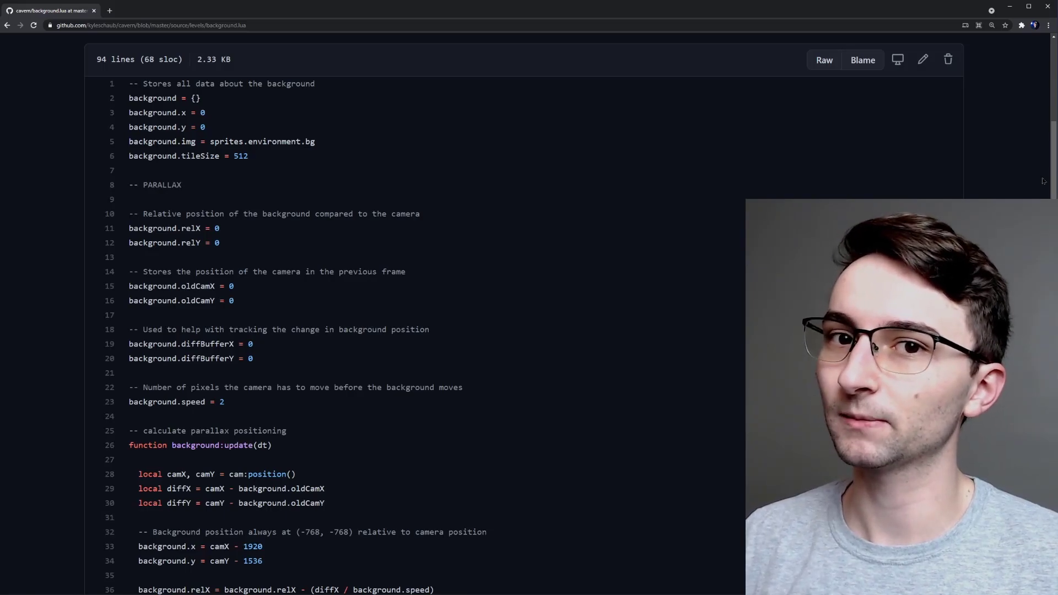
scroll("down", 3)
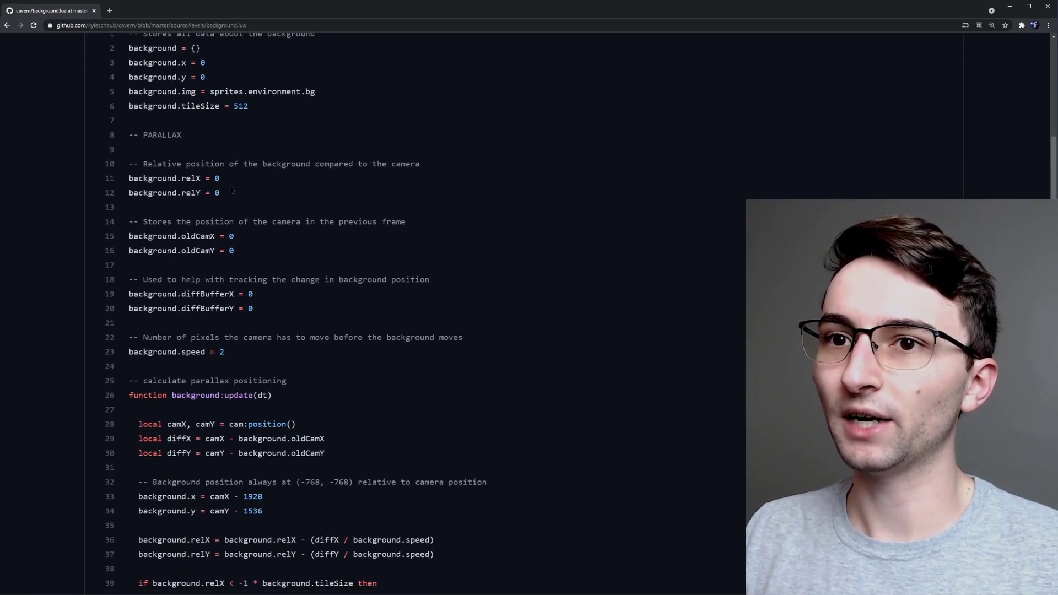
mouse_move(451, 243)
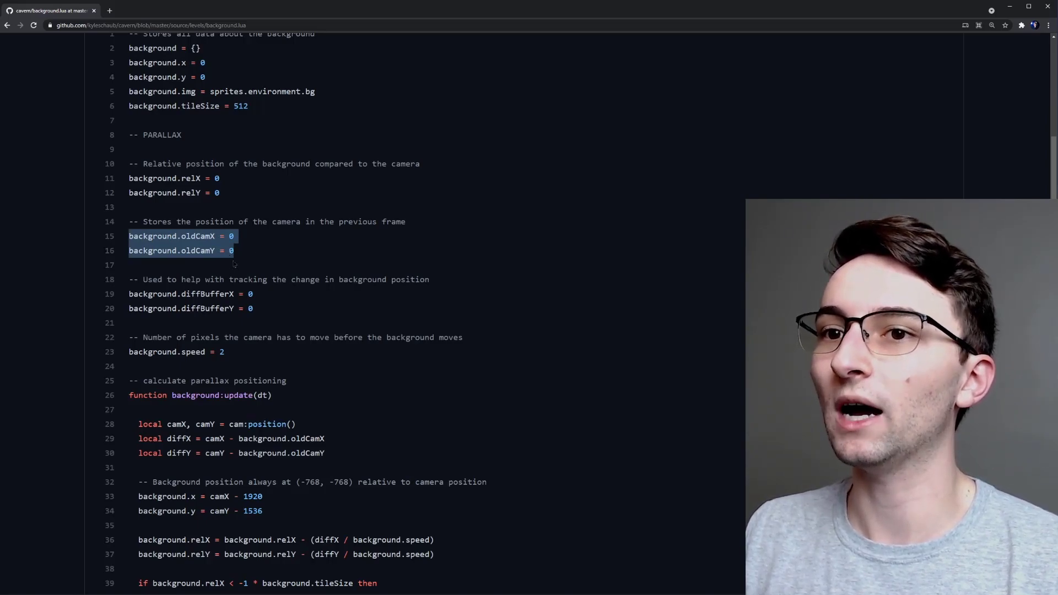
left_click(232, 264)
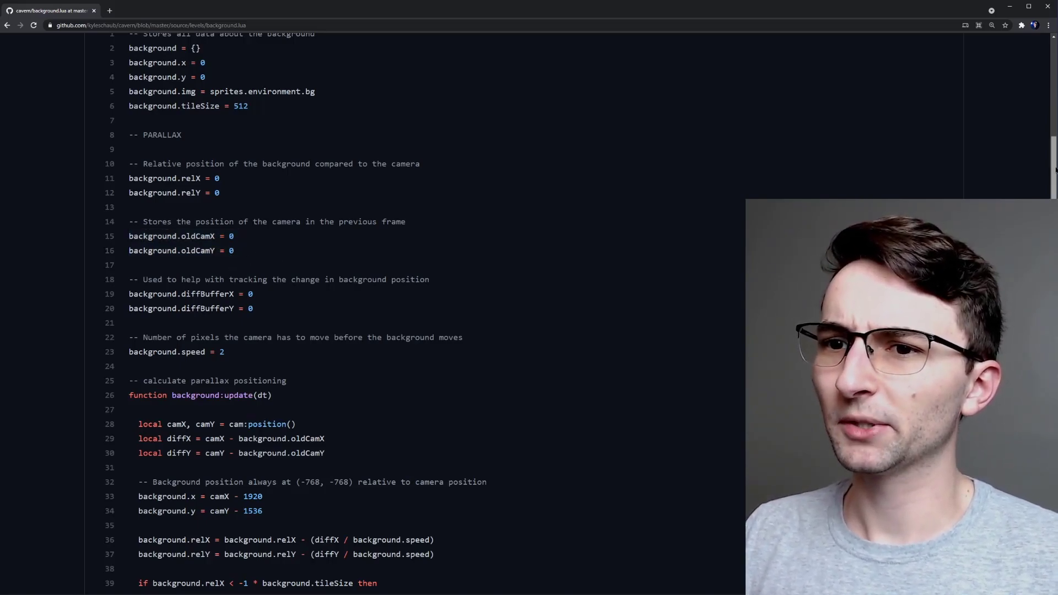
scroll("down", 3)
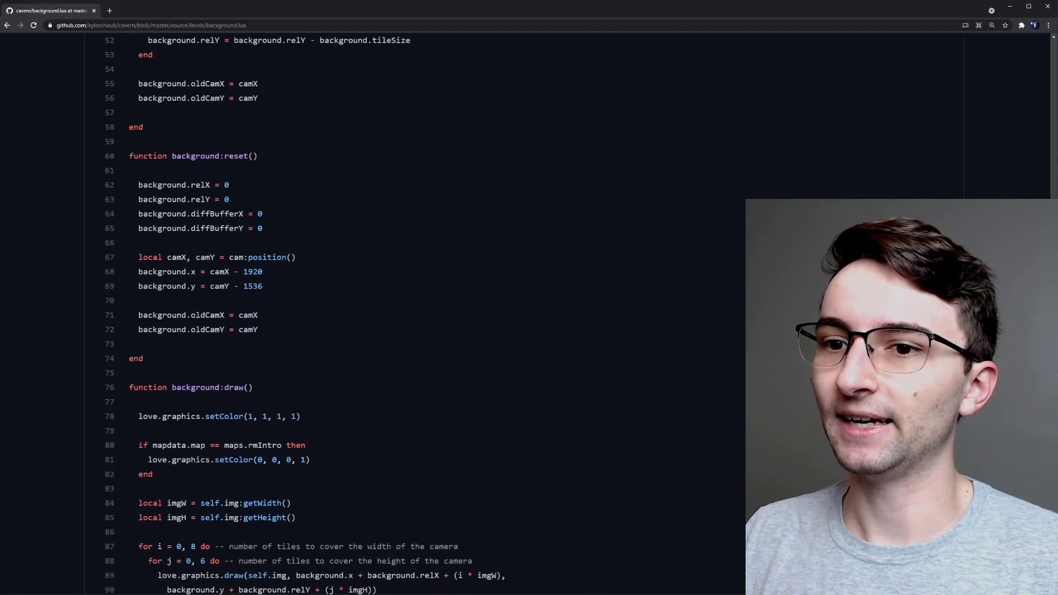
scroll("down", 3)
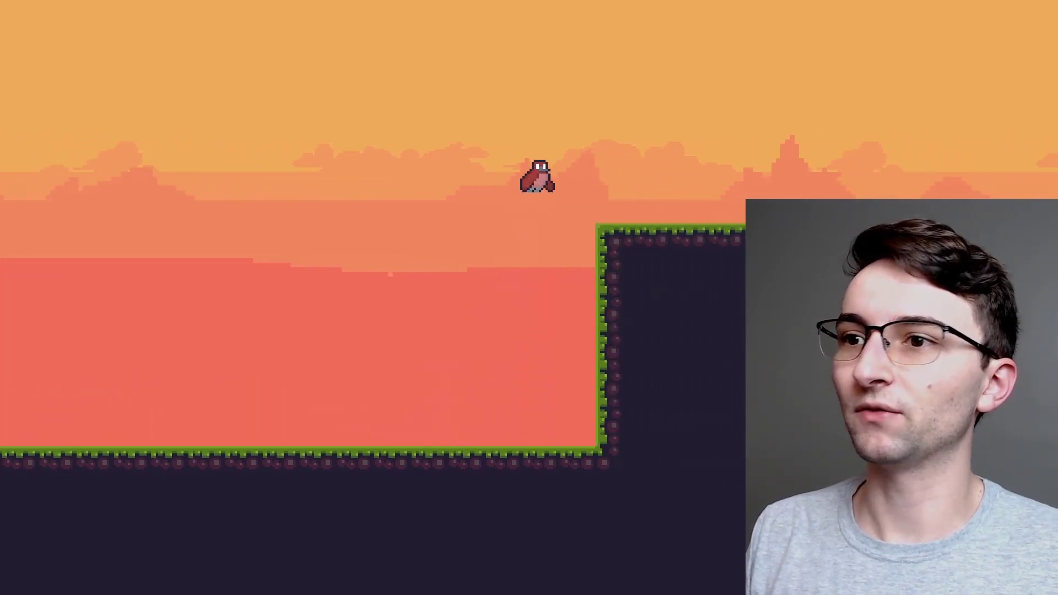
- Press space to flap the bird upward over the scrolling sunset background
key("space")
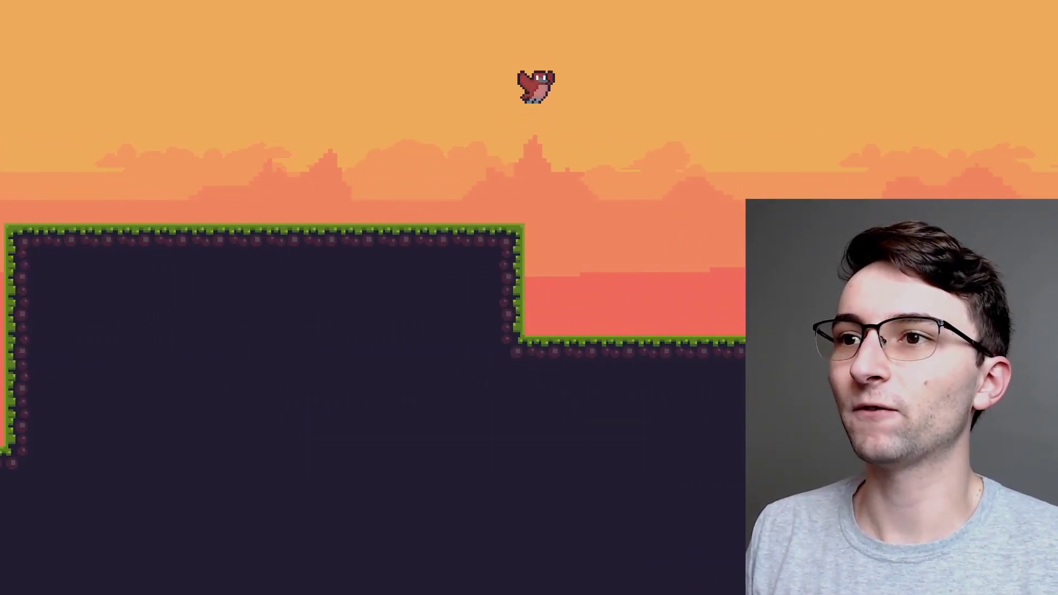